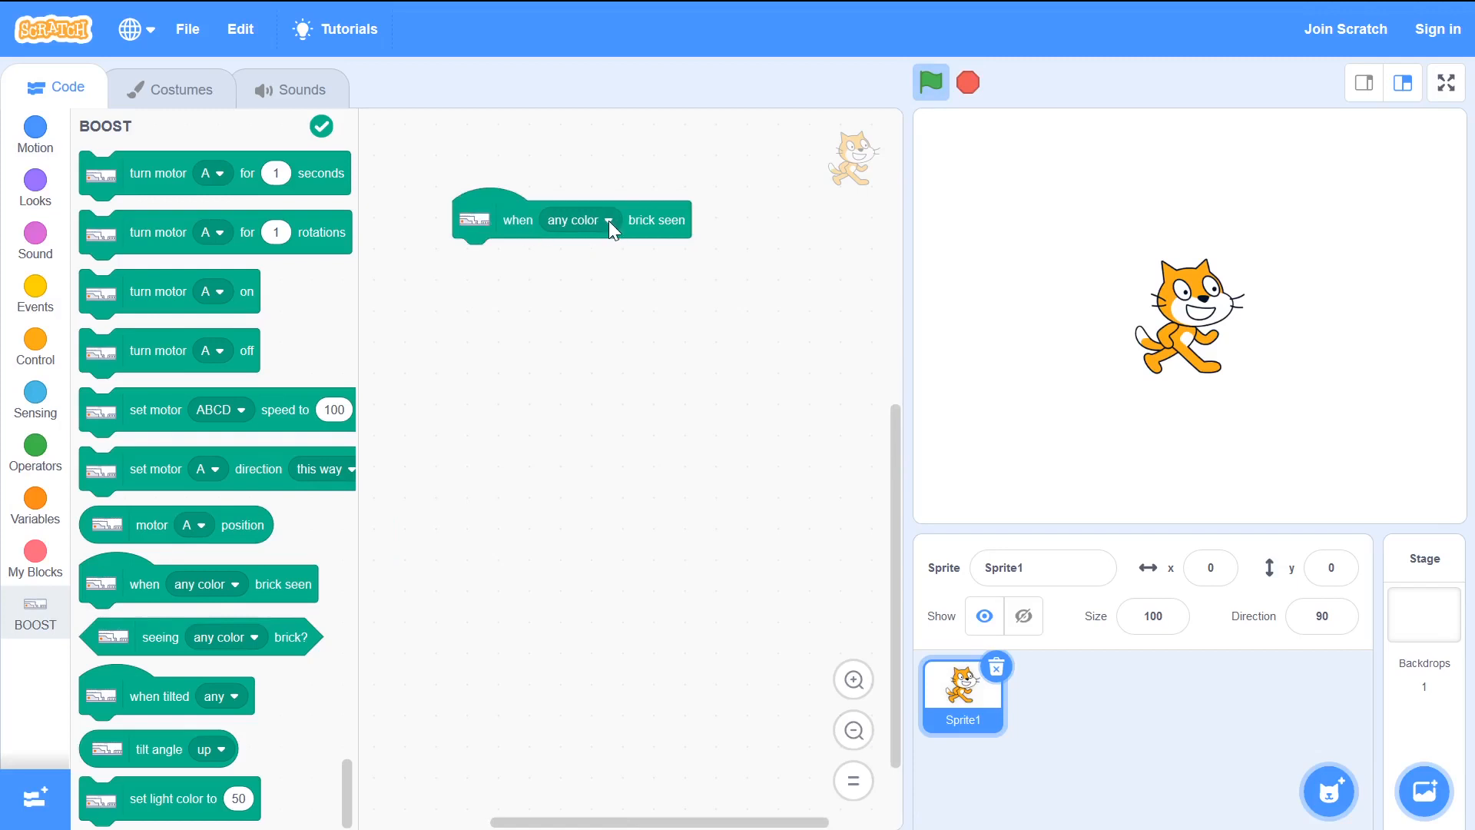
- Choose white as the brick colour that triggers the hat script
left_click(605, 221)
type("15")
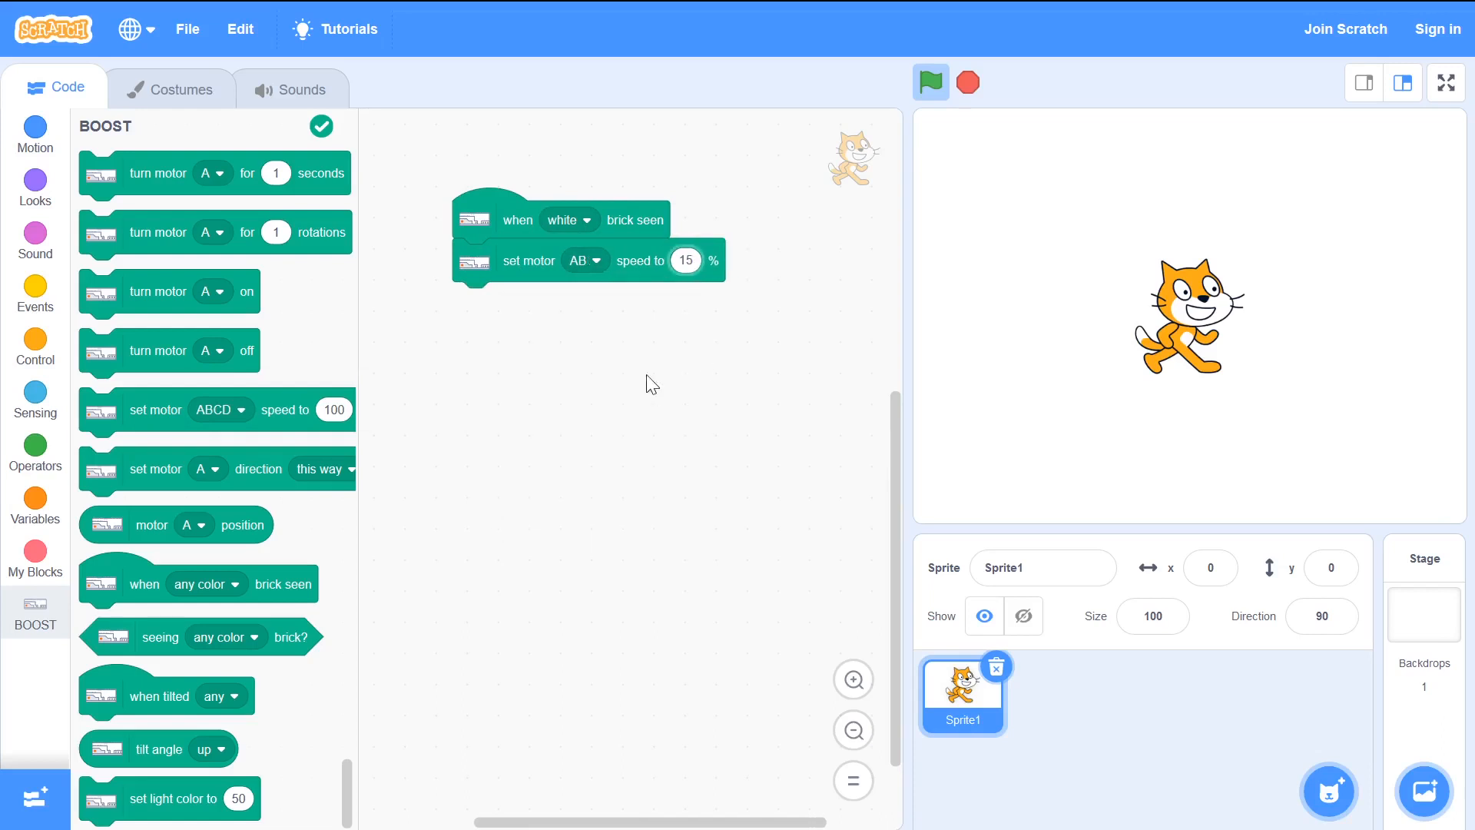
- Snap a turn motor AB on block beneath the white-brick hat script
left_click_drag(155, 469, 527, 303)
type("20")
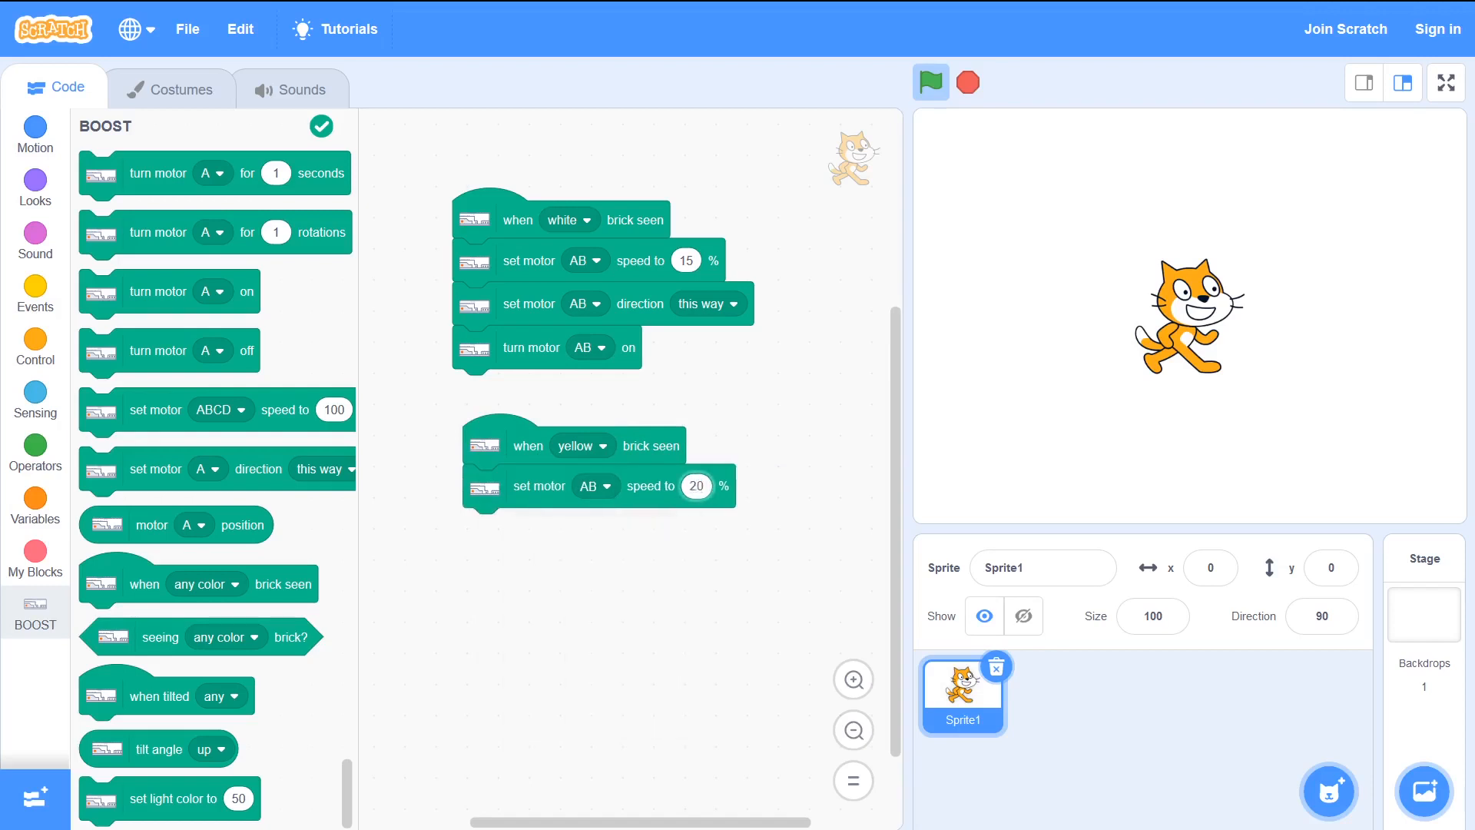
mouse_move(137, 358)
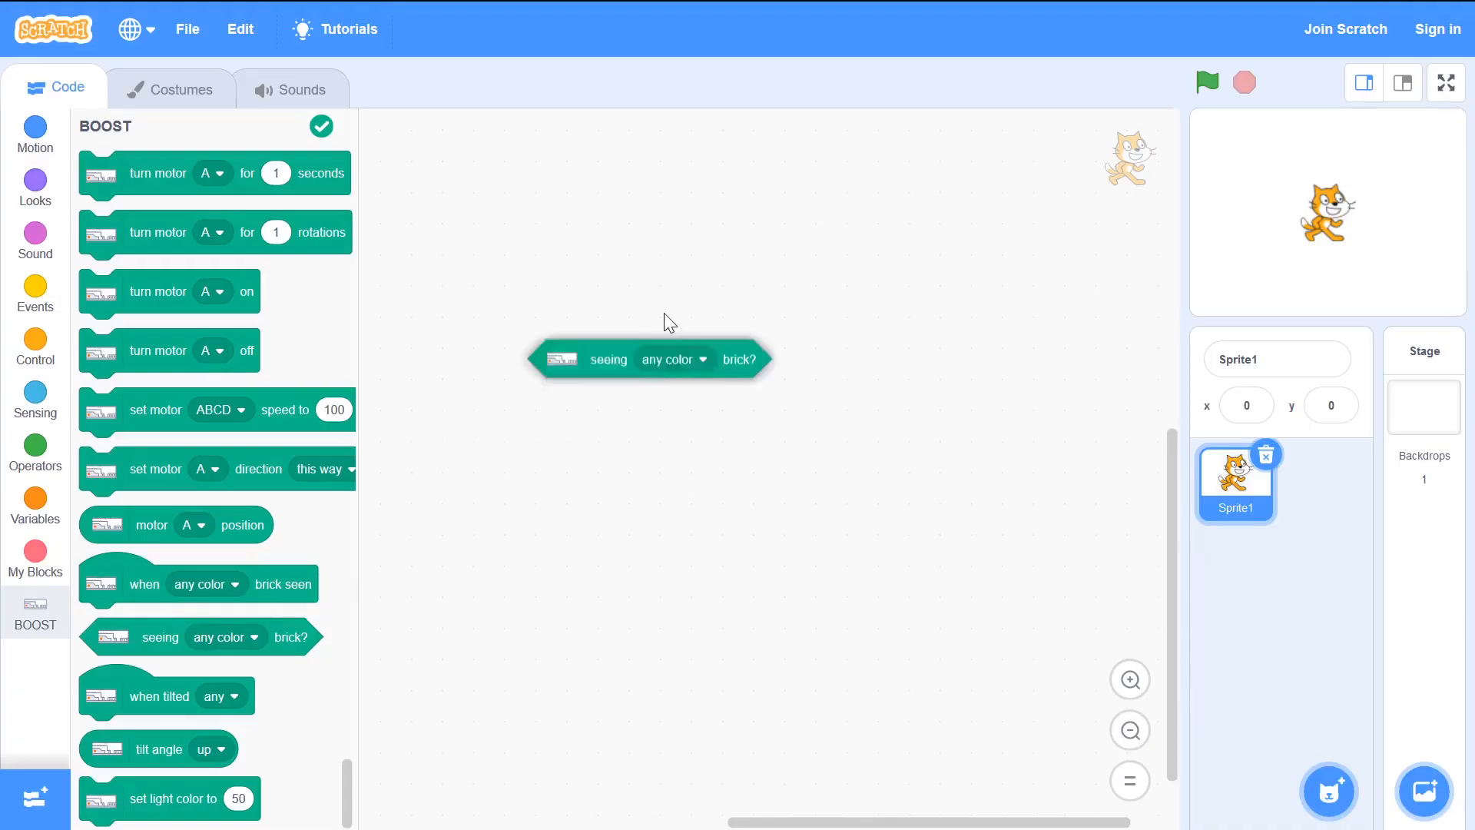
- Make the loop repeat until seeing a black brick and add turn motor A for 0.2 rotations
left_click(673, 359)
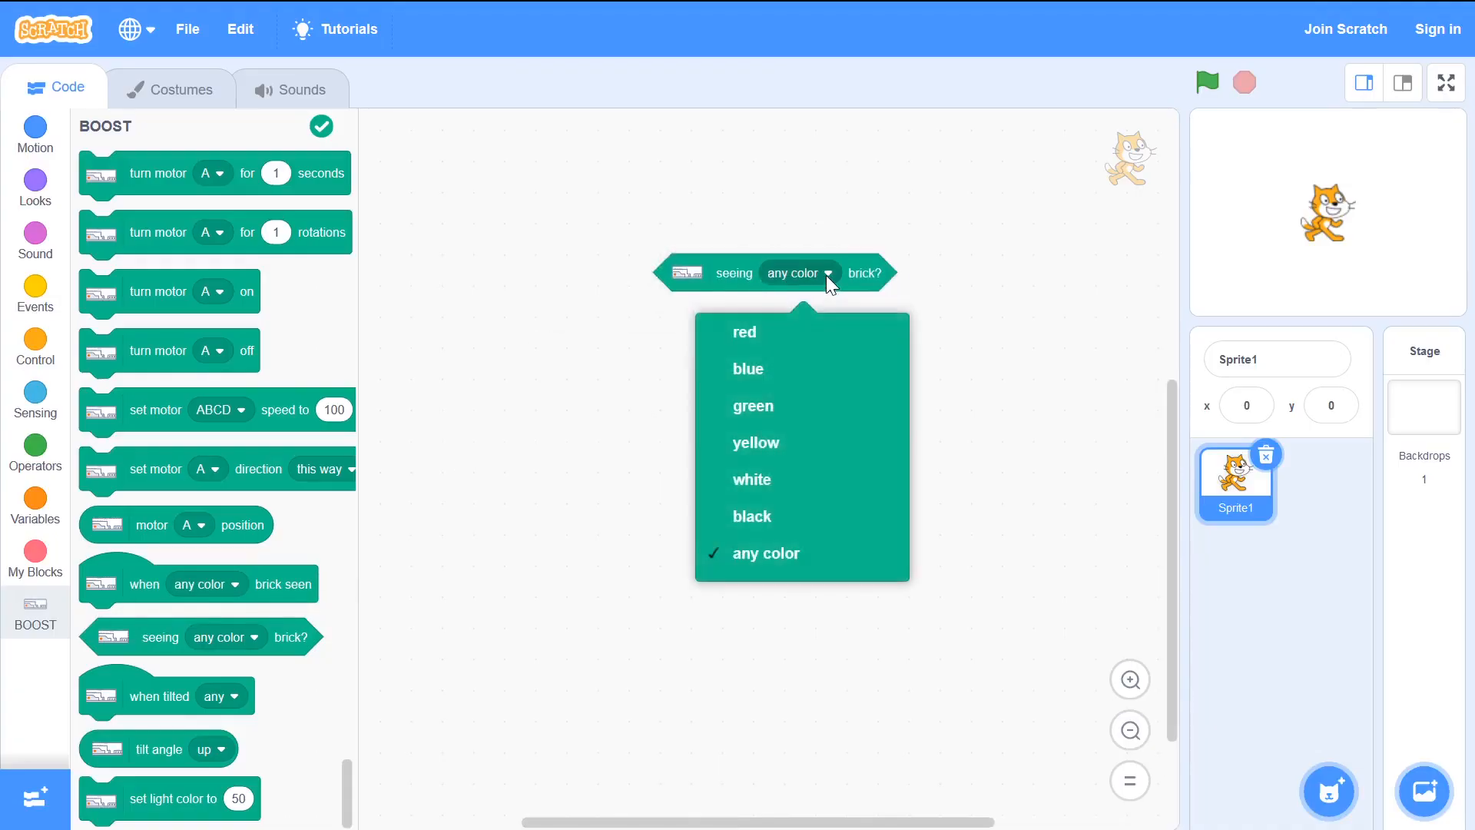
left_click(751, 516)
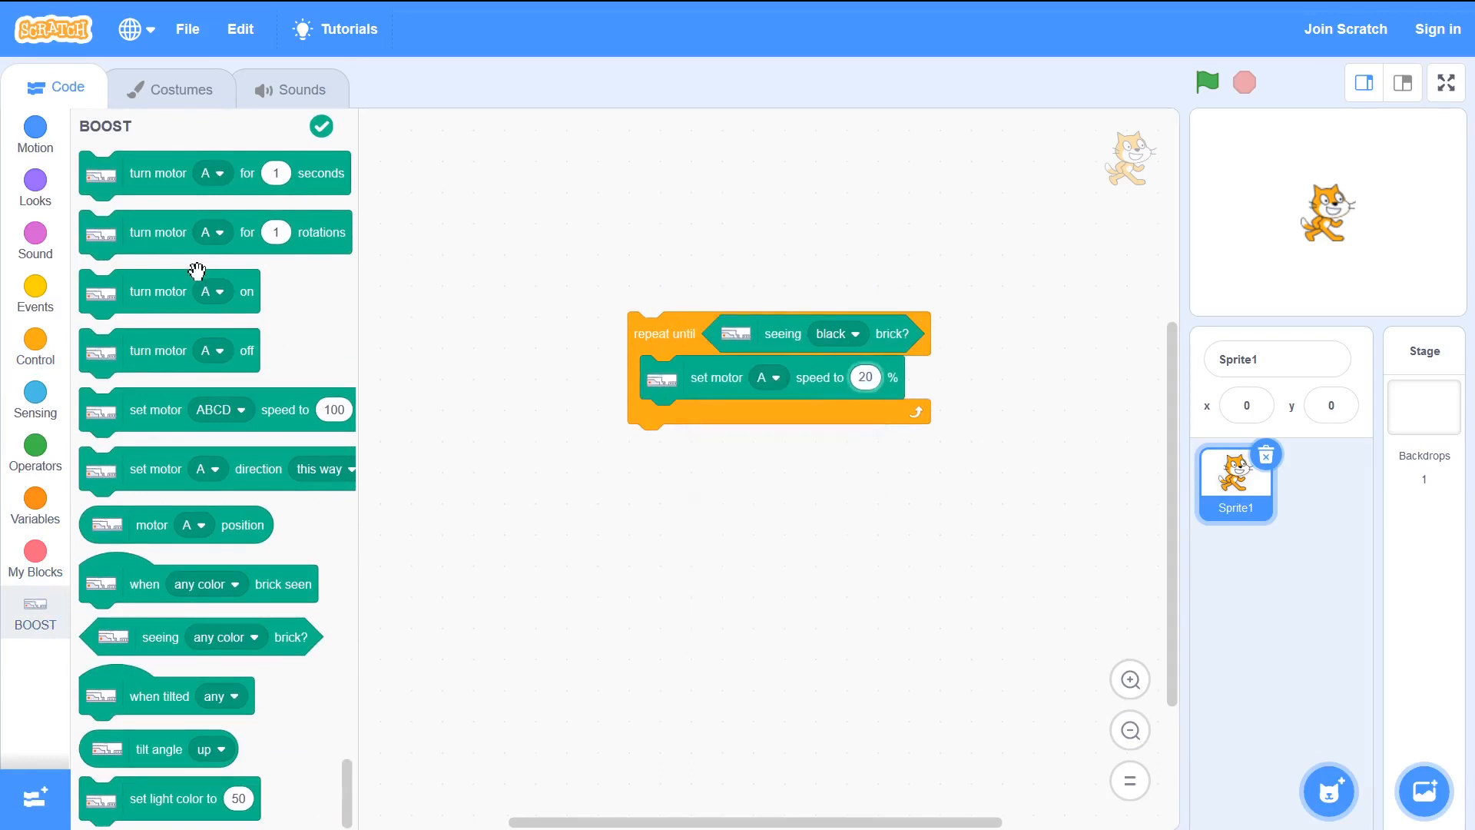
left_click_drag(158, 232, 719, 421)
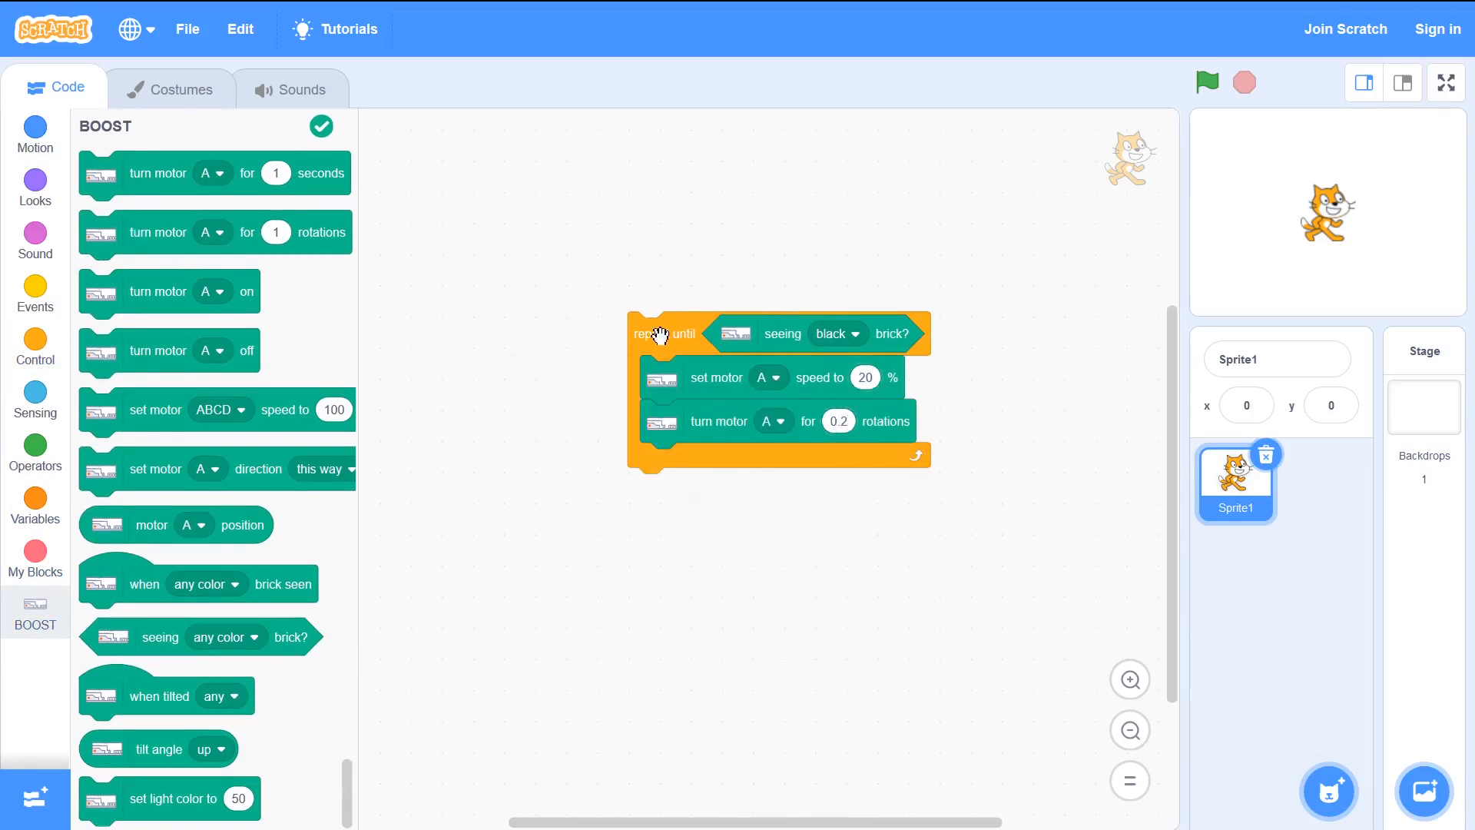